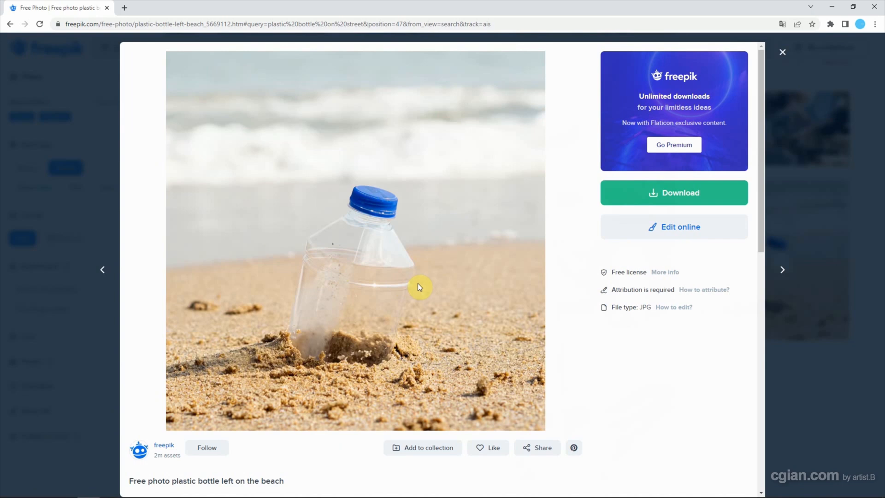
pyautogui.moveTo(417, 229)
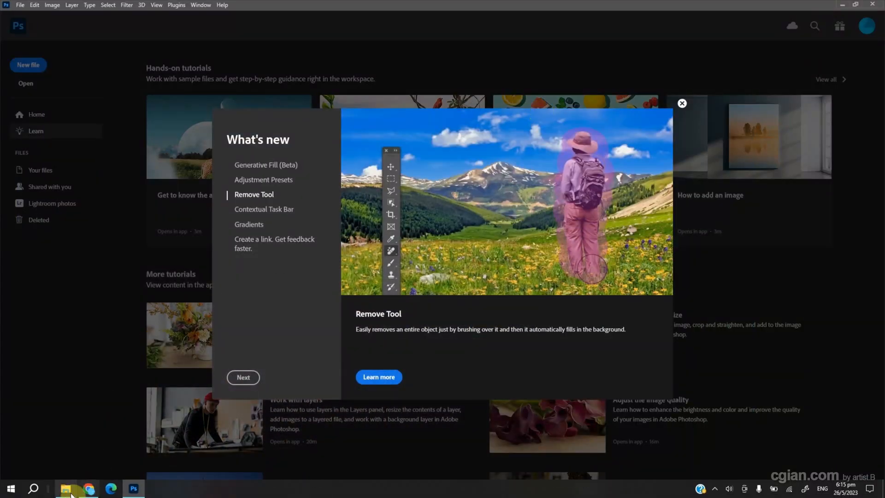
# Dismiss the What's new dialog and open plastic-bottle-left-beach.jpg
pyautogui.click(65, 488)
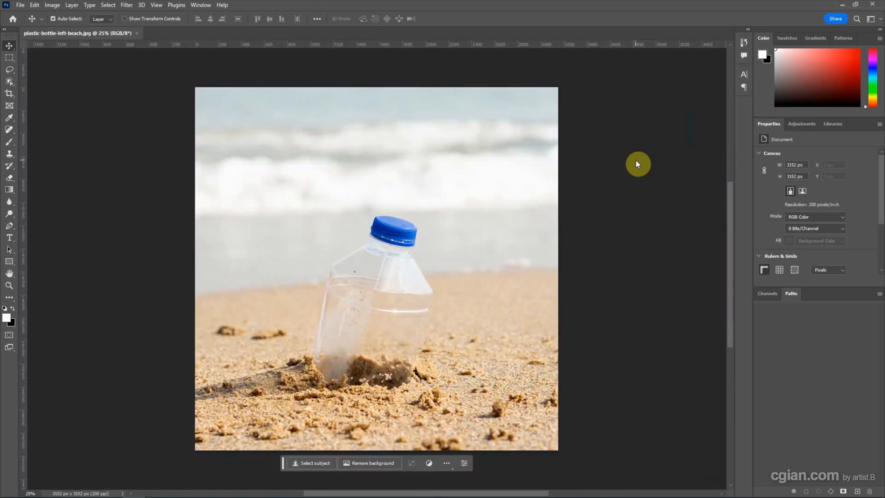
pyautogui.moveTo(102, 155)
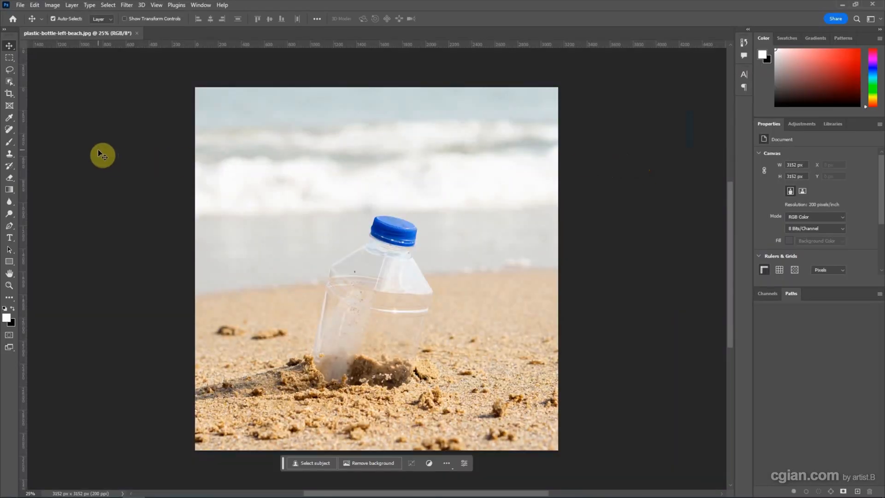
pyautogui.moveTo(9, 130)
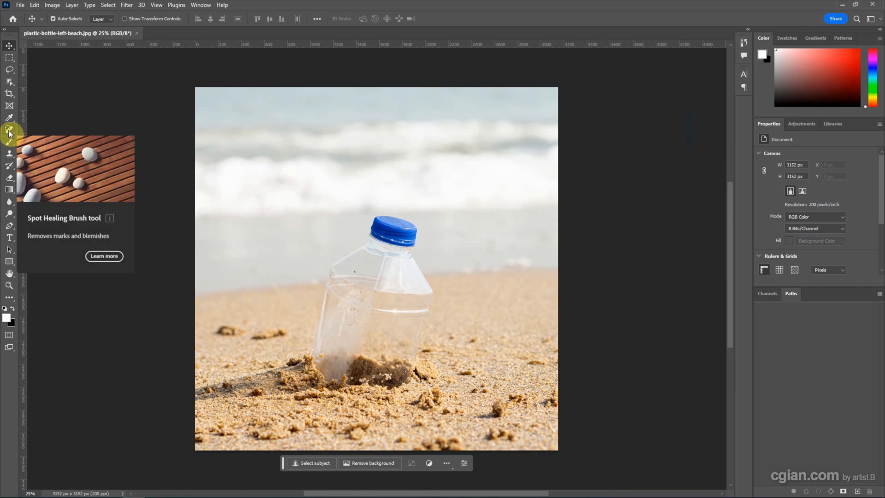
pyautogui.moveTo(9, 130)
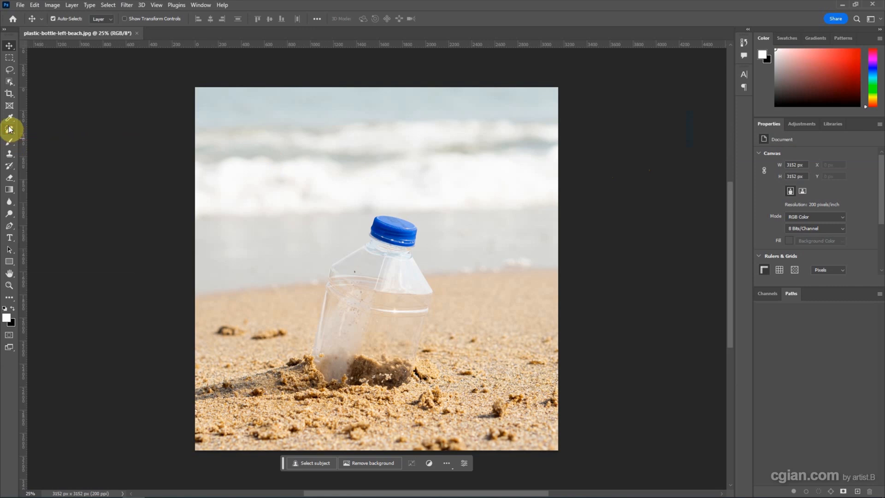
# Select the Remove Tool from the Spot Healing Brush tool group
pyautogui.click(9, 130)
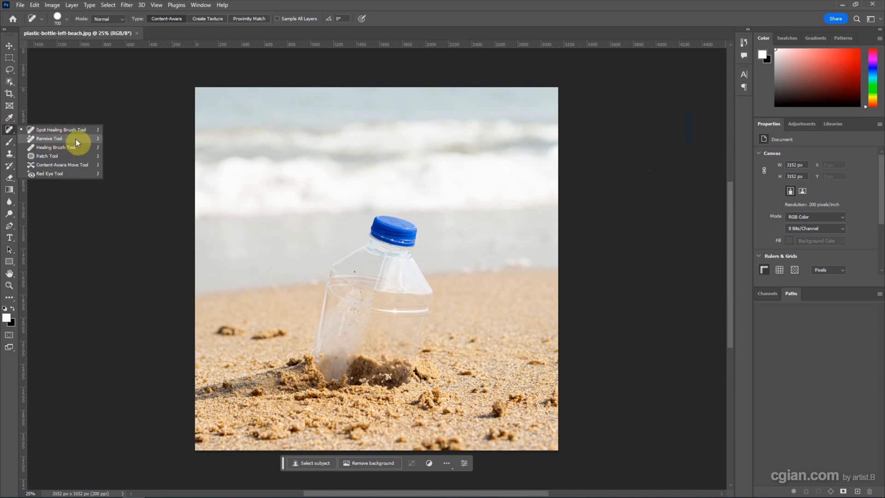
pyautogui.click(50, 139)
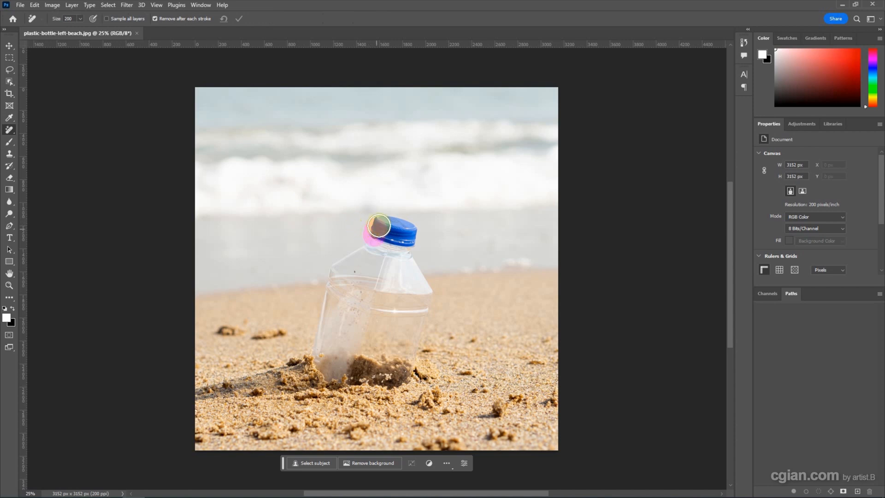
# Brush over the bottle cap, body, sand mound and shadow with the Remove Tool
pyautogui.moveTo(378, 226); pyautogui.dragTo(403, 257)
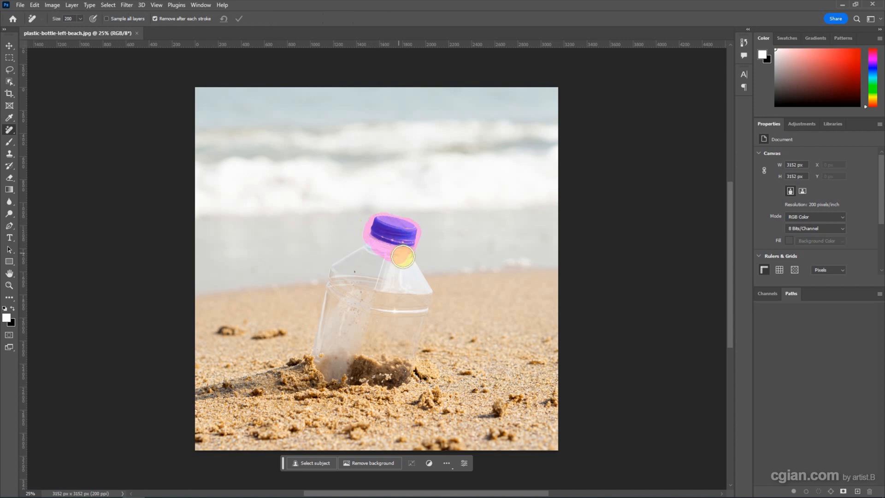
pyautogui.moveTo(402, 256); pyautogui.dragTo(388, 381)
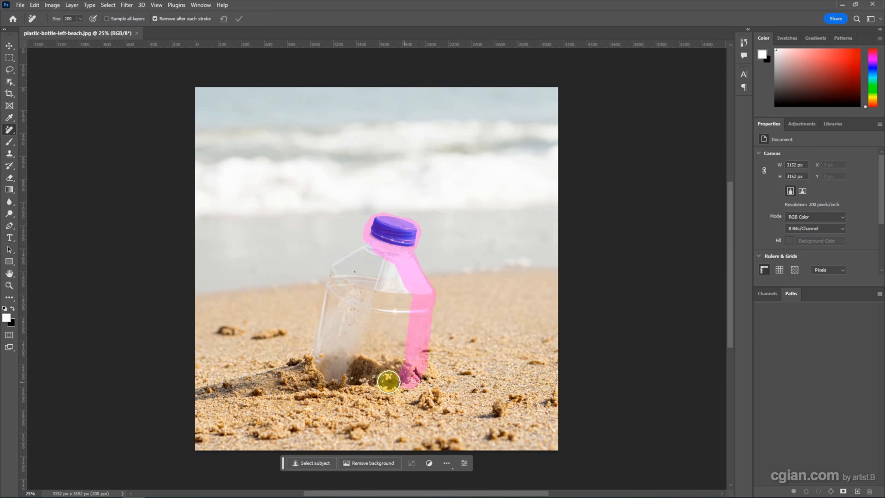
pyautogui.moveTo(388, 382); pyautogui.dragTo(303, 364)
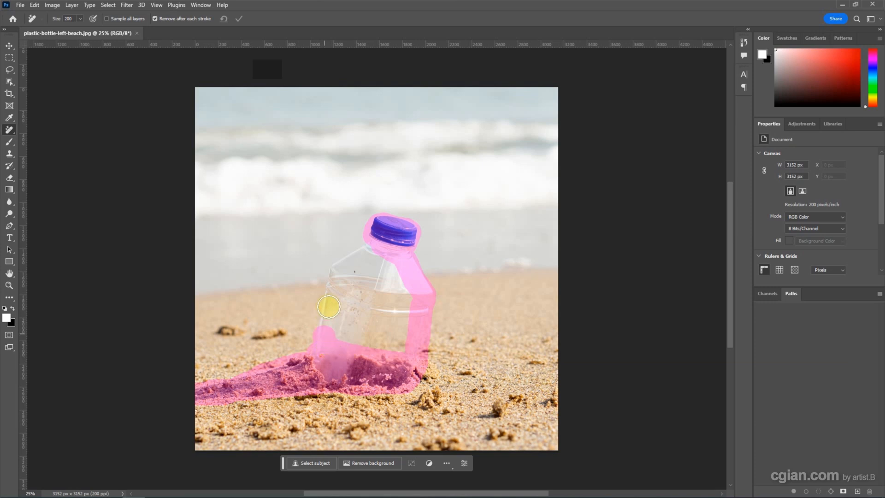
pyautogui.moveTo(329, 306); pyautogui.dragTo(341, 327)
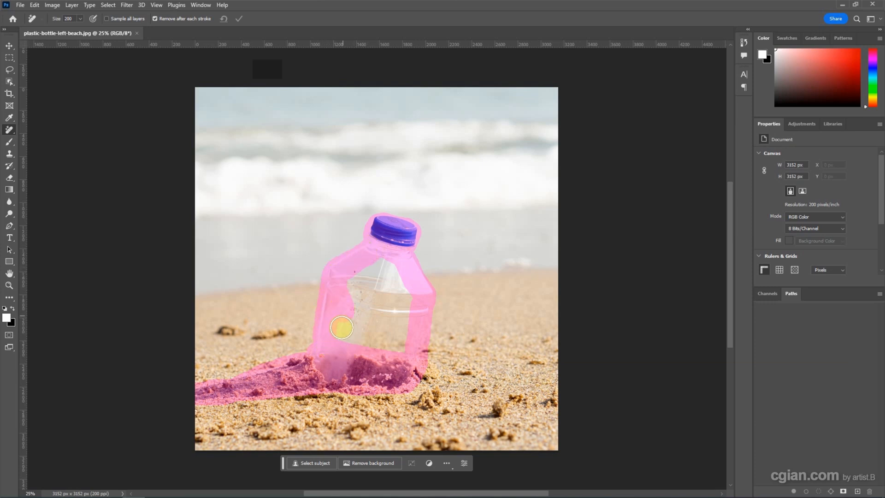
pyautogui.moveTo(341, 327); pyautogui.dragTo(385, 362)
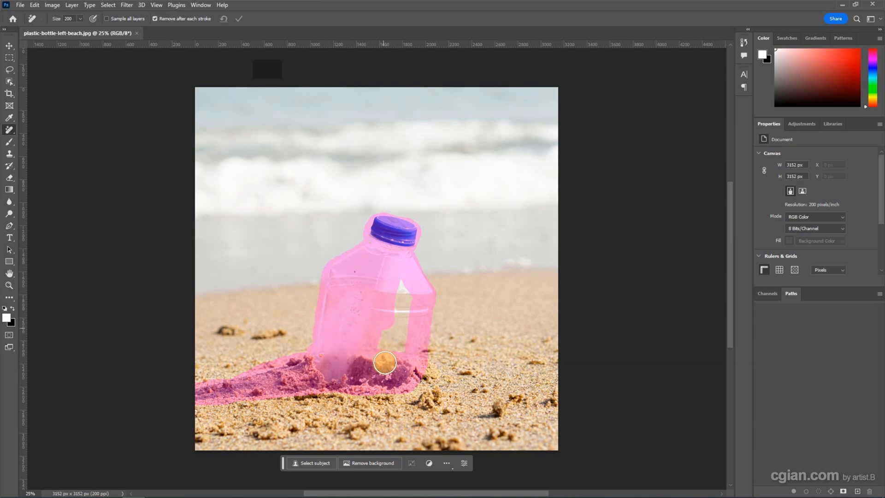
pyautogui.moveTo(385, 362); pyautogui.dragTo(465, 332)
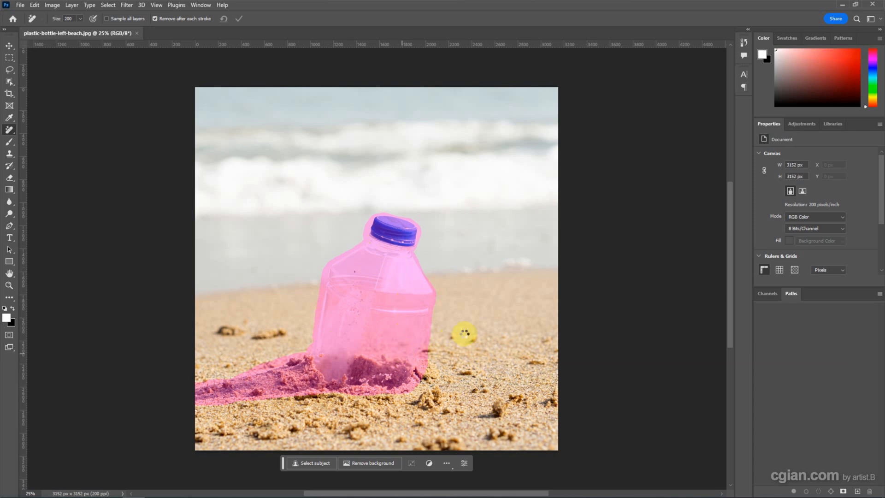